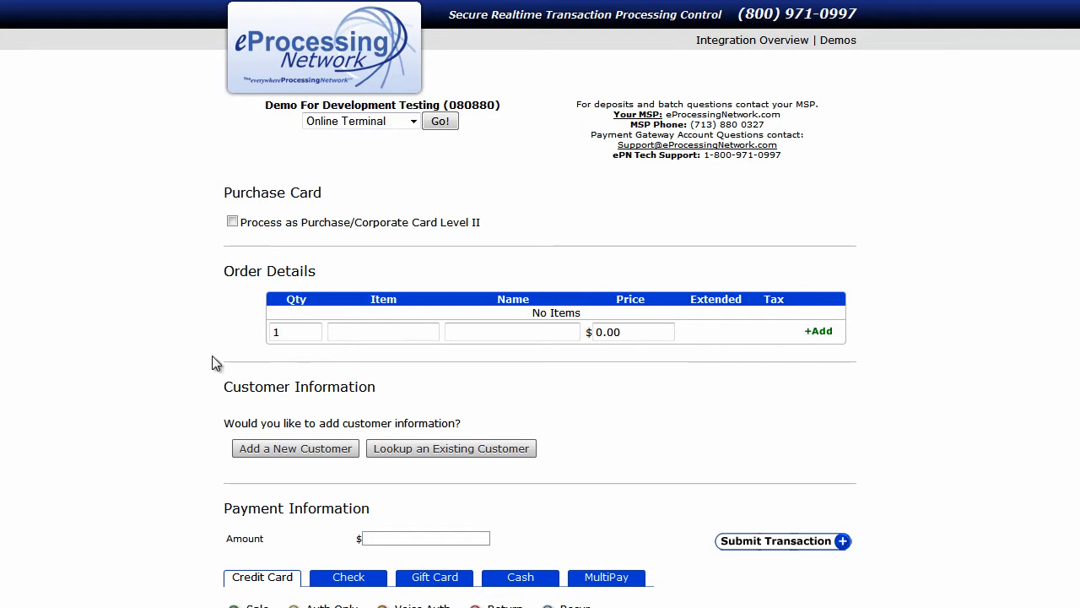
Begin an existing-customer lookup with the surname 'levine' as the search term
{"action": "left_click", "coordinate": [451, 449]}
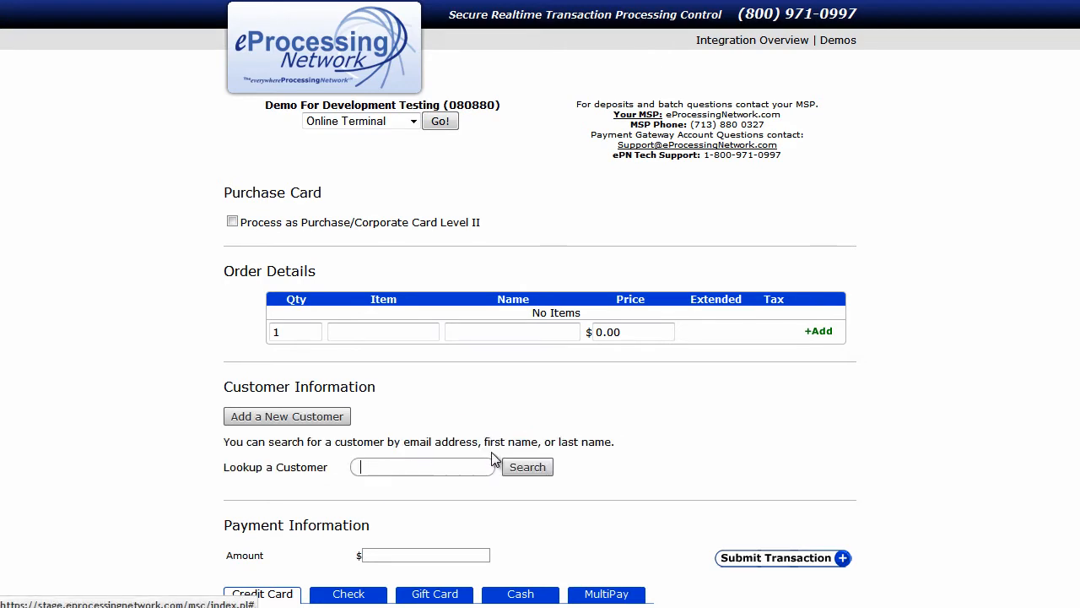
{"action": "scroll", "scroll_direction": "down", "scroll_amount": 3}
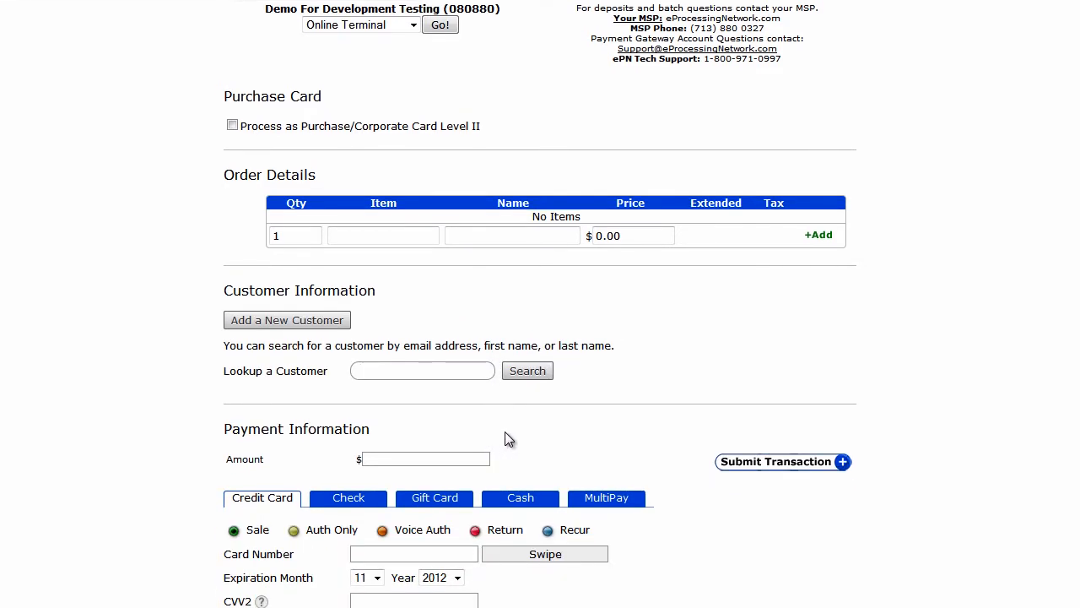
{"action": "type", "text": "levine"}
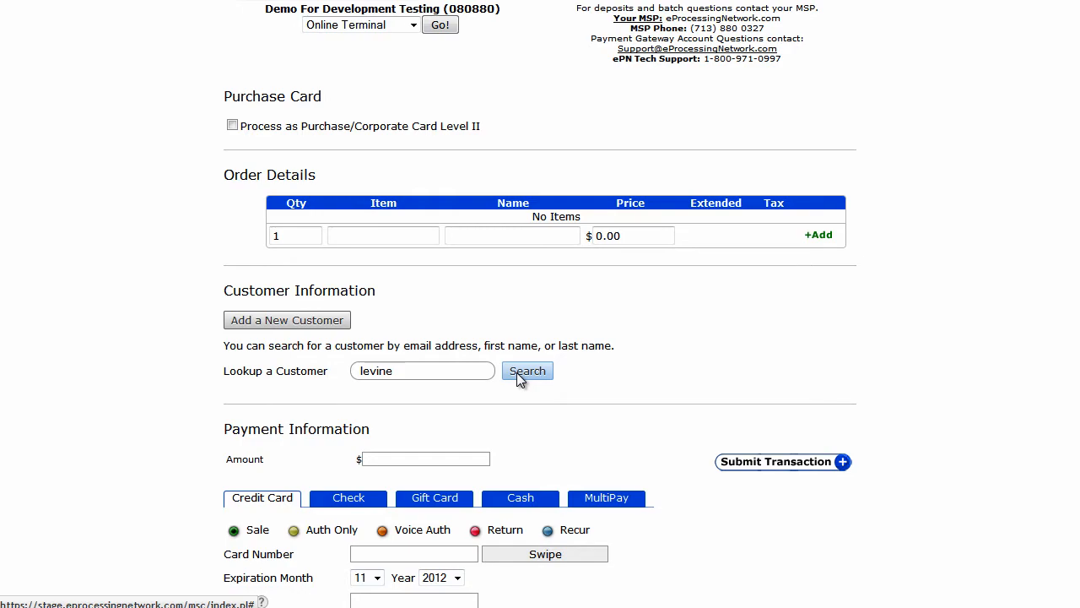
Search for 'levine' and load the matching customer's address and stored VISA ending 1111
{"action": "left_click", "coordinate": [526, 371]}
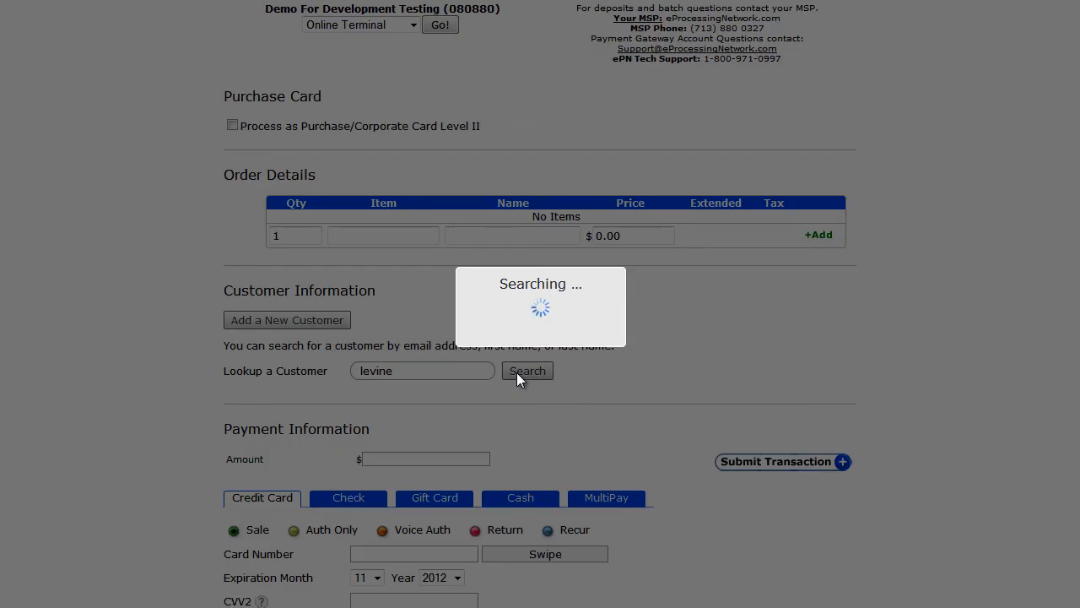
{"action": "left_click", "coordinate": [526, 371]}
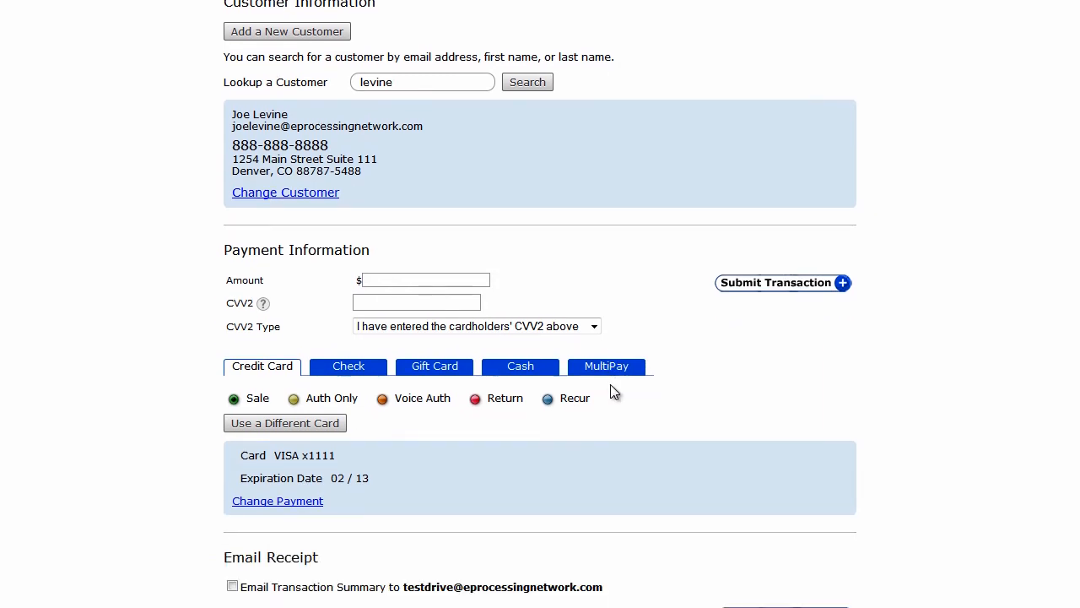
{"action": "mouse_move", "coordinate": [429, 197]}
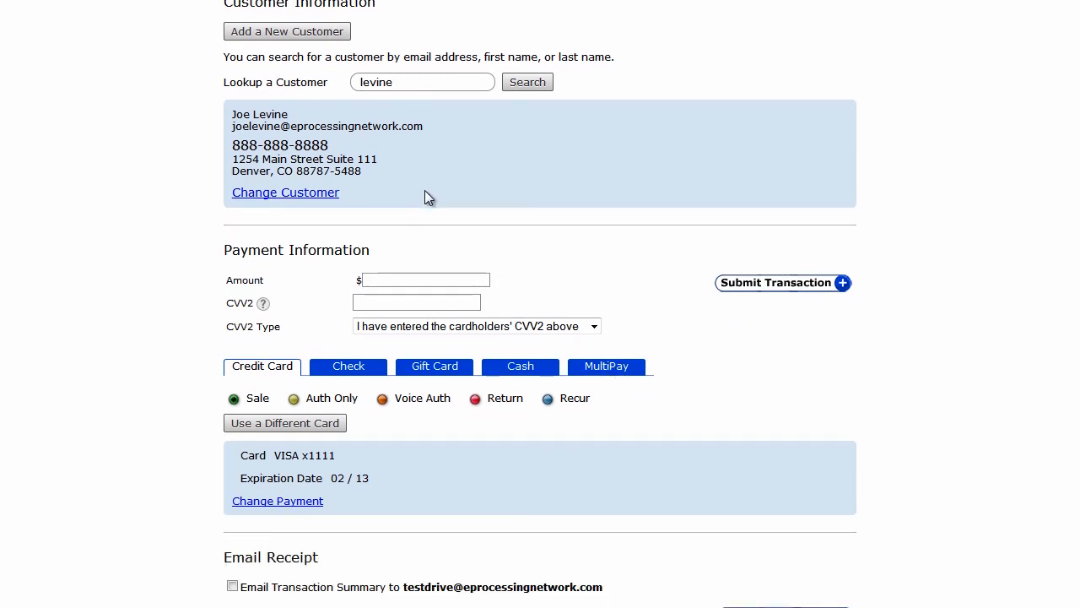
{"action": "mouse_move", "coordinate": [422, 508]}
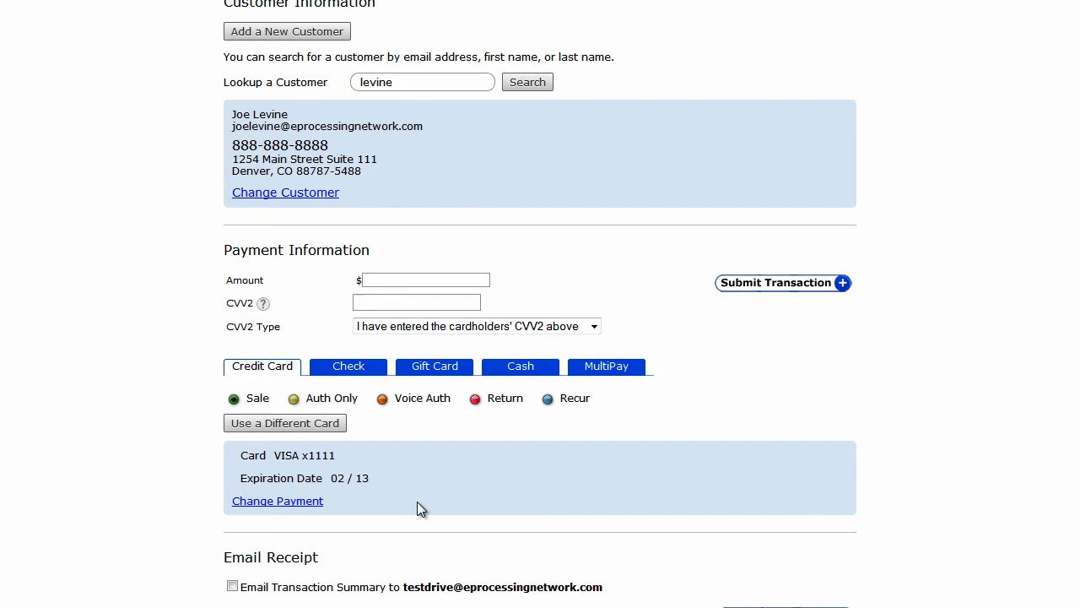
{"action": "left_click", "coordinate": [426, 280]}
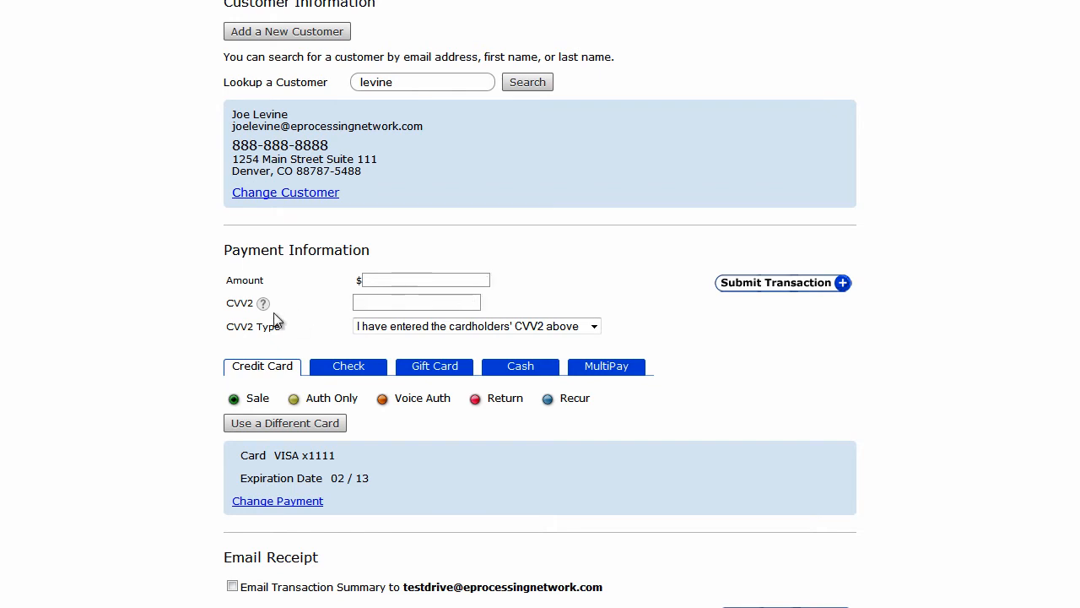
{"action": "mouse_move", "coordinate": [264, 303]}
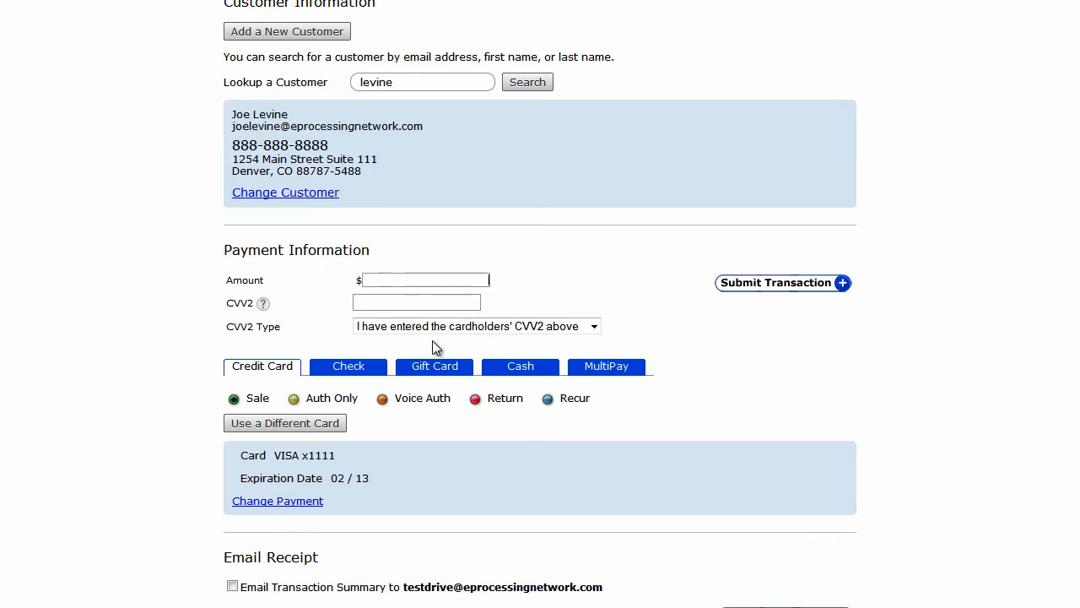
Search for 'mike sample' and load the Mike Sample entry with stored VISA ending 9512
{"action": "scroll", "scroll_direction": "down", "scroll_amount": 3}
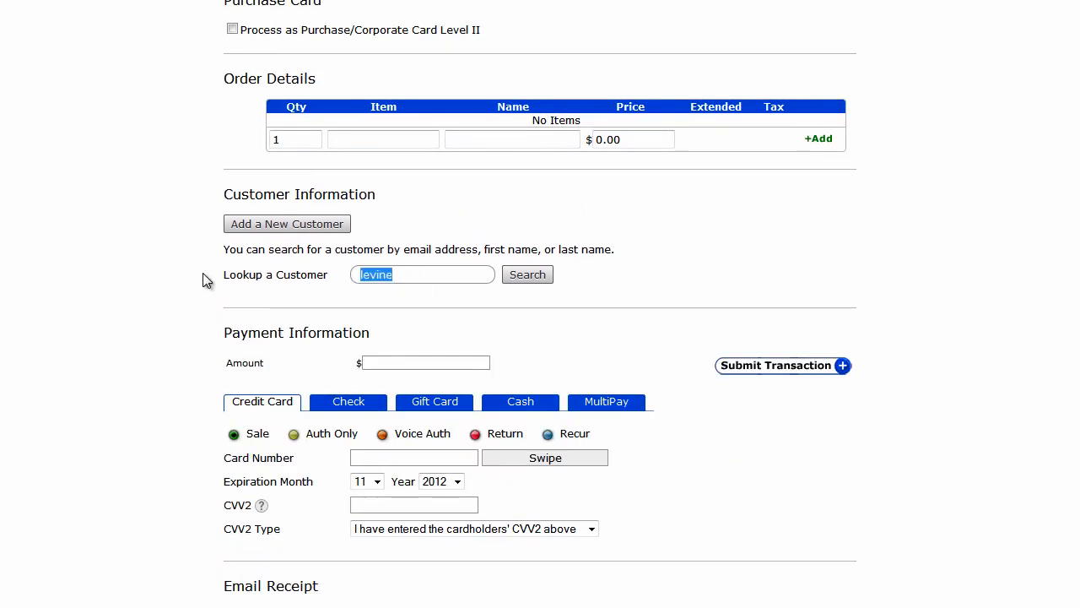
{"action": "type", "text": "mike sample"}
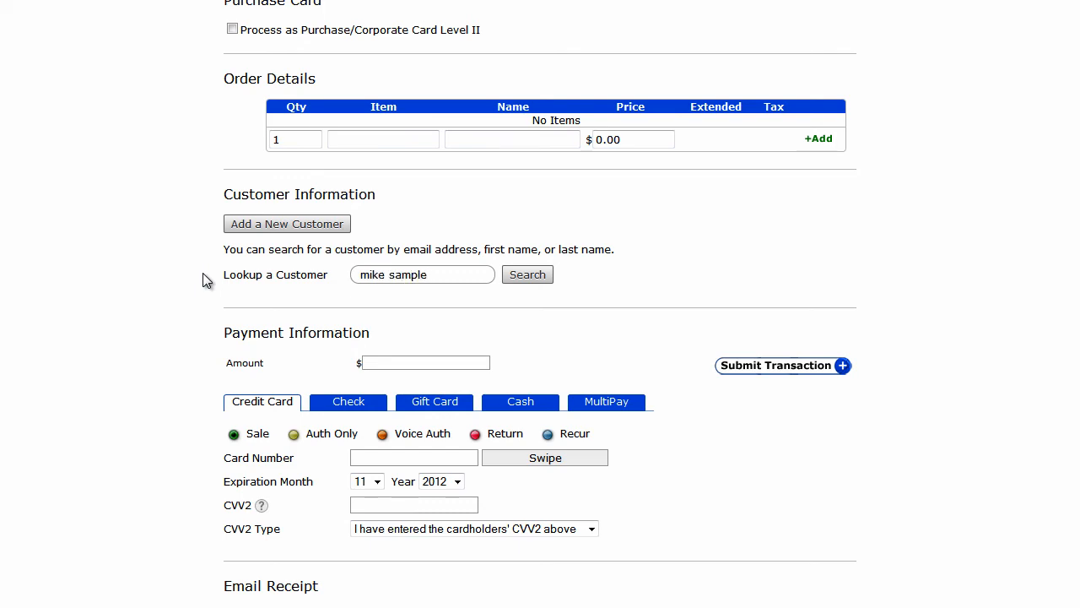
{"action": "left_click", "coordinate": [526, 274]}
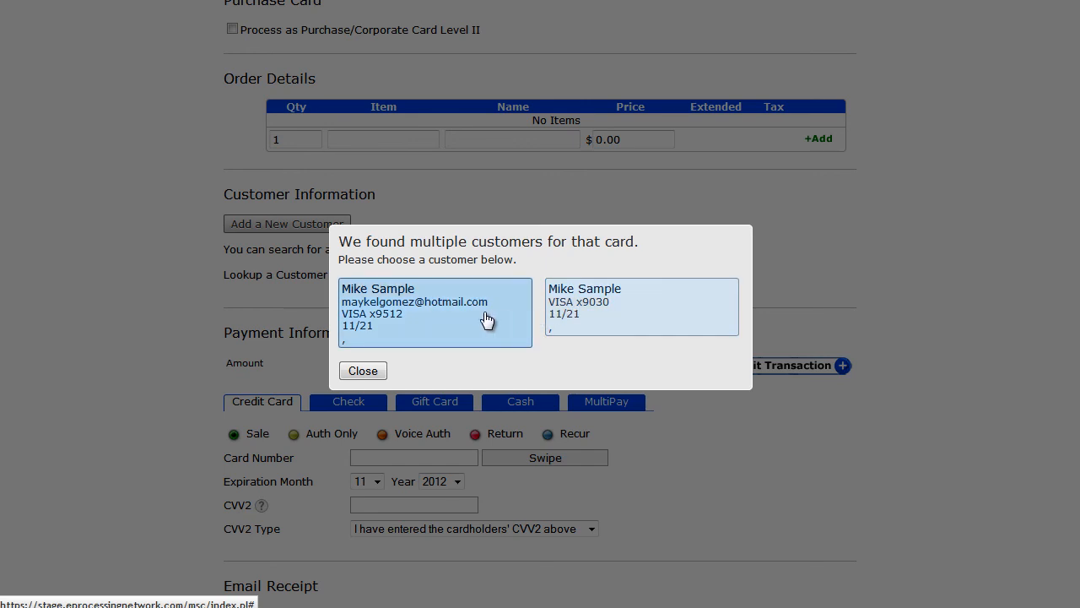
{"action": "mouse_move", "coordinate": [493, 340]}
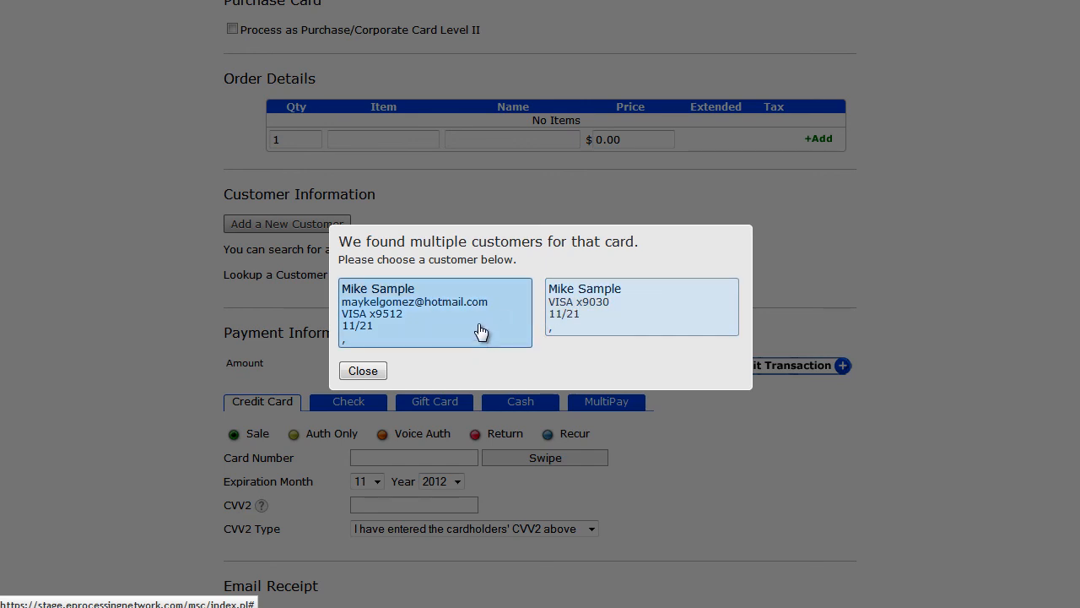
{"action": "left_click", "coordinate": [435, 310]}
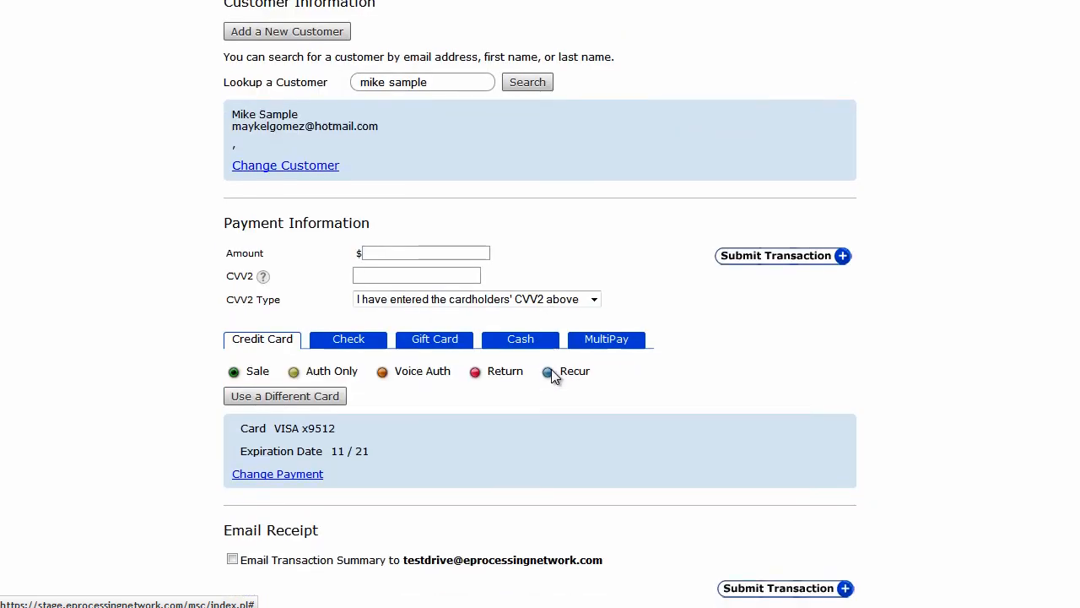